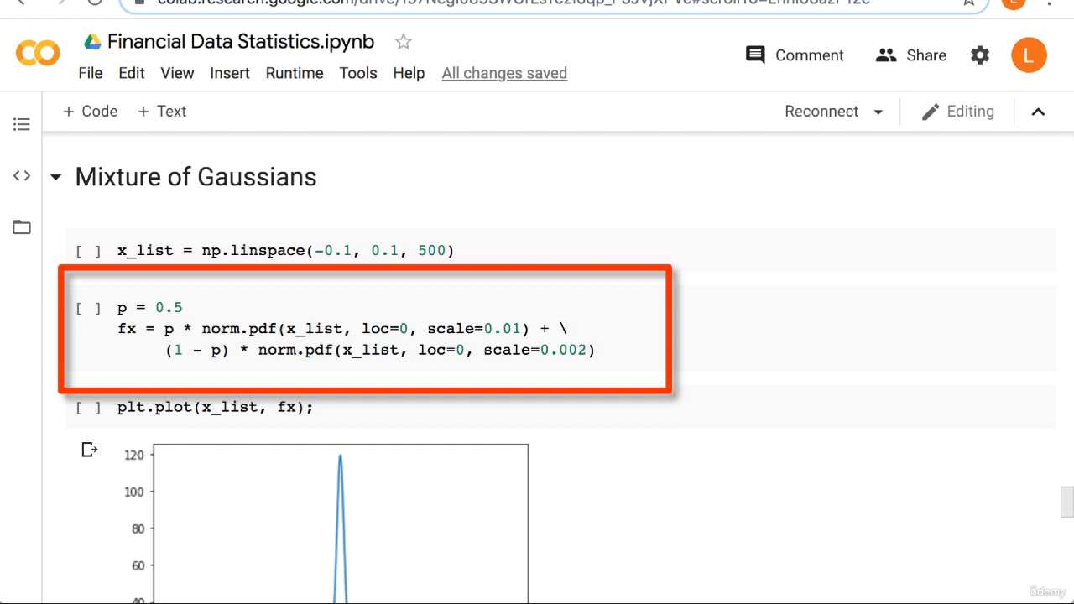
pyautogui.moveTo(527, 314)
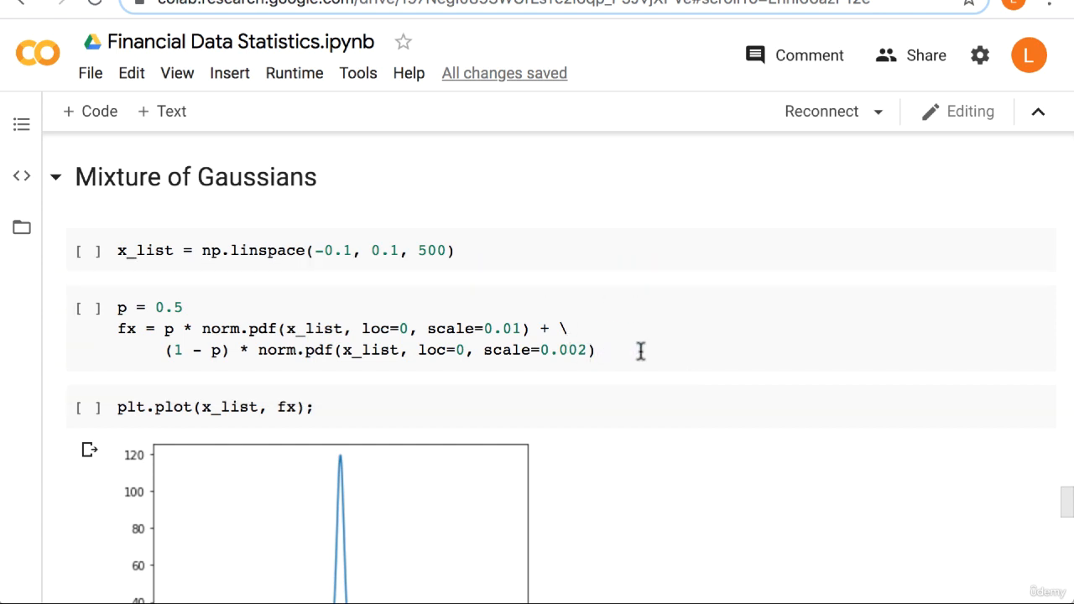
pyautogui.scroll(-3)
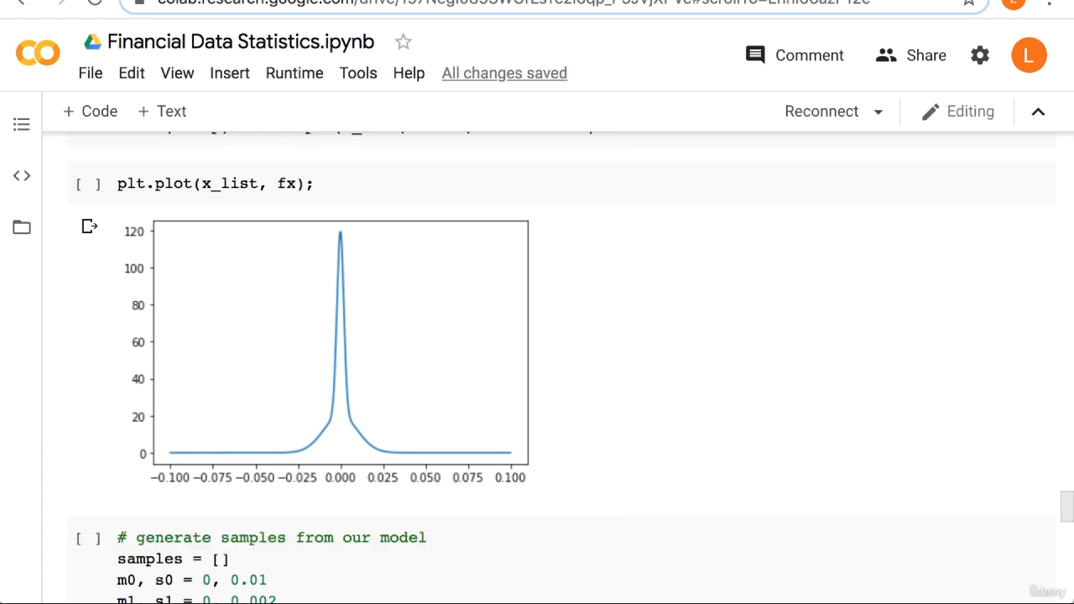
pyautogui.scroll(-3)
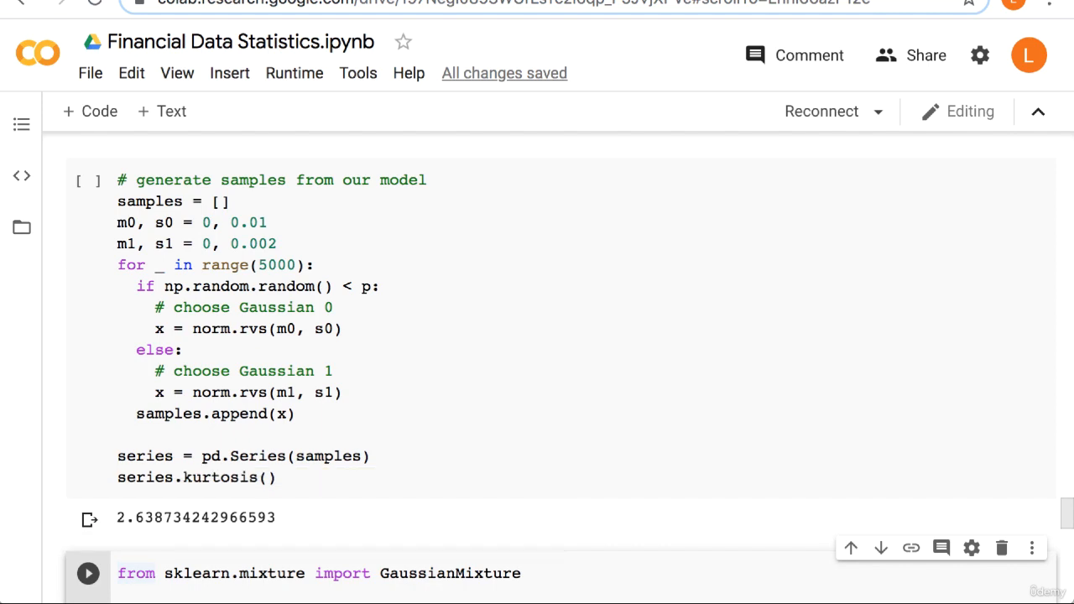
pyautogui.scroll(-3)
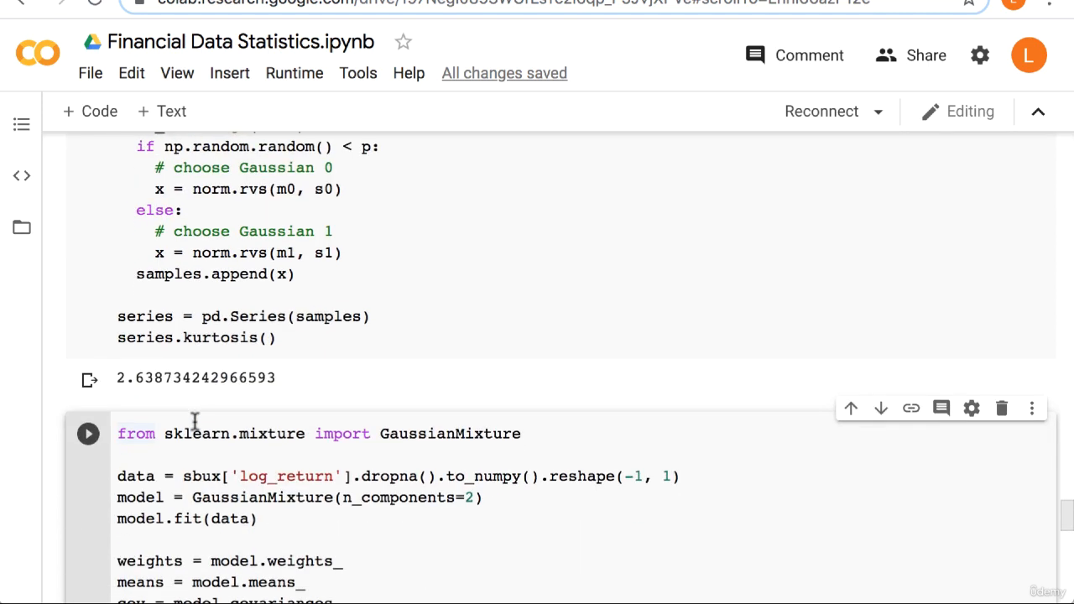
pyautogui.click(87, 433)
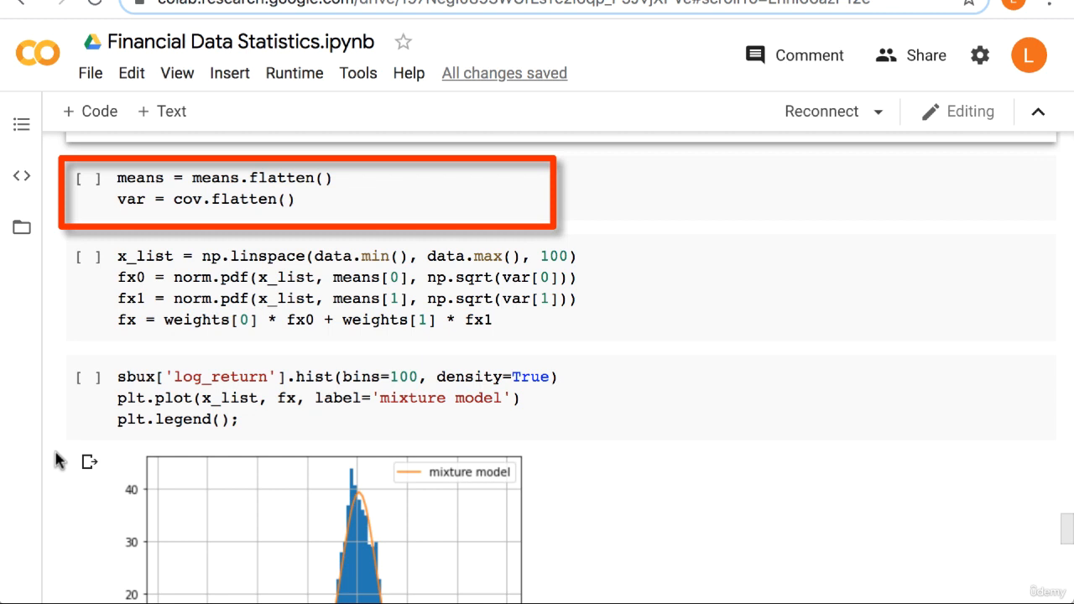
pyautogui.scroll(-3)
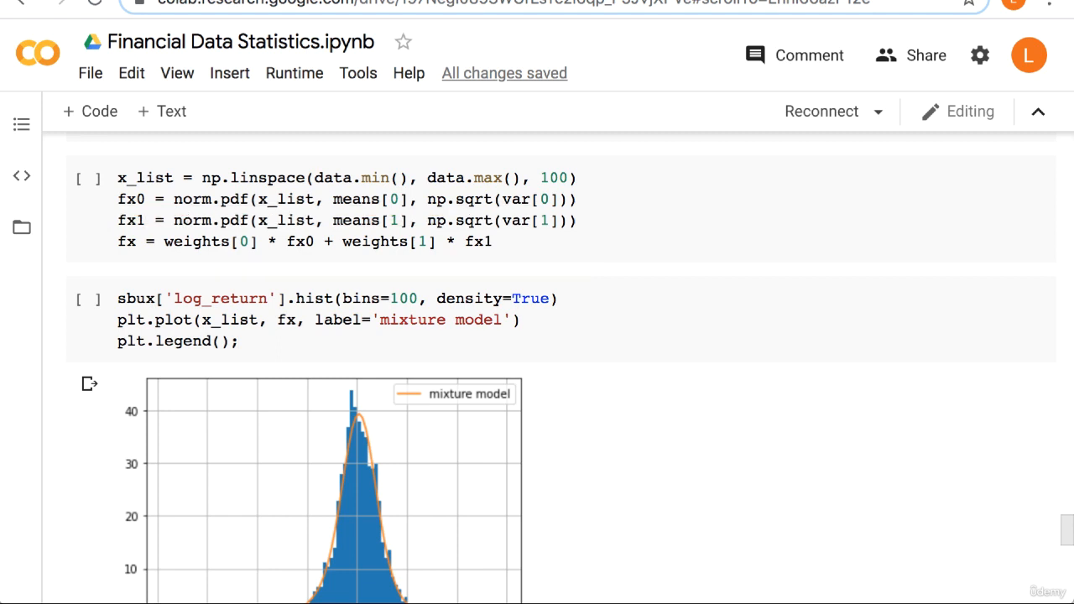
pyautogui.scroll(-3)
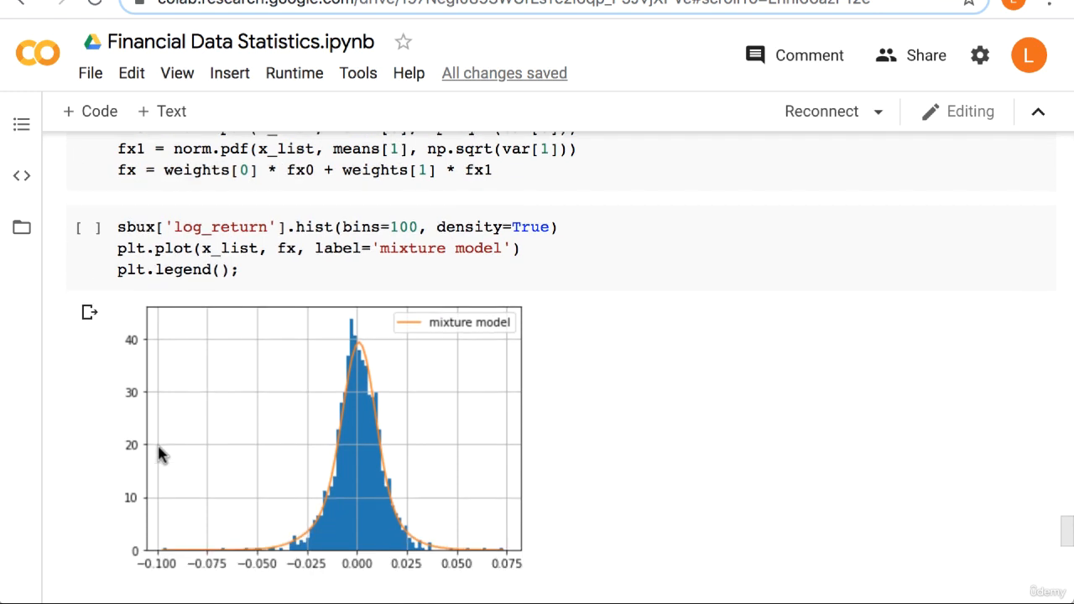
pyautogui.scroll(-3)
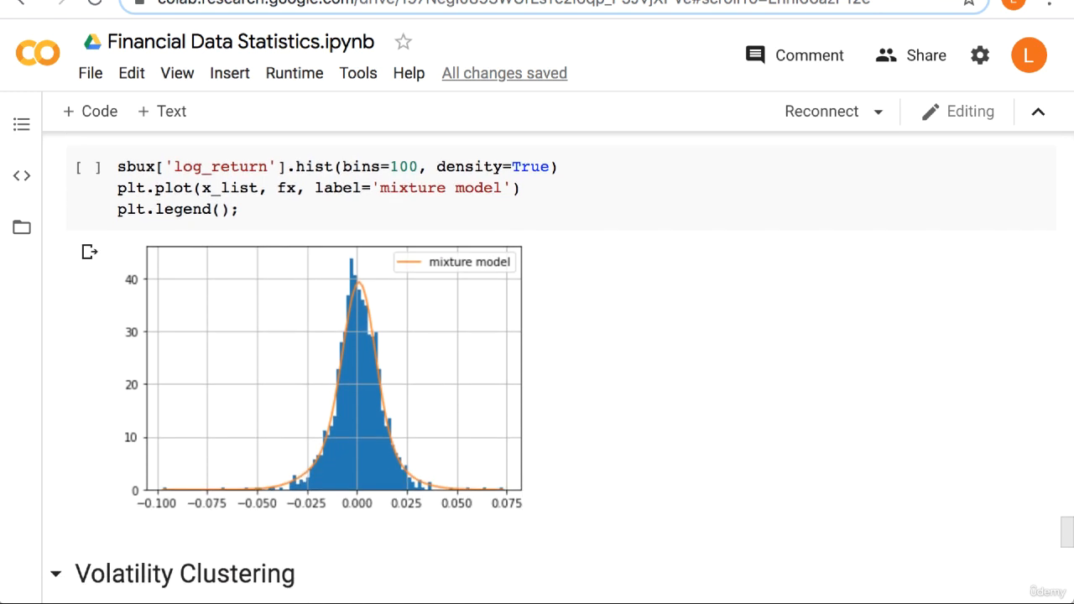